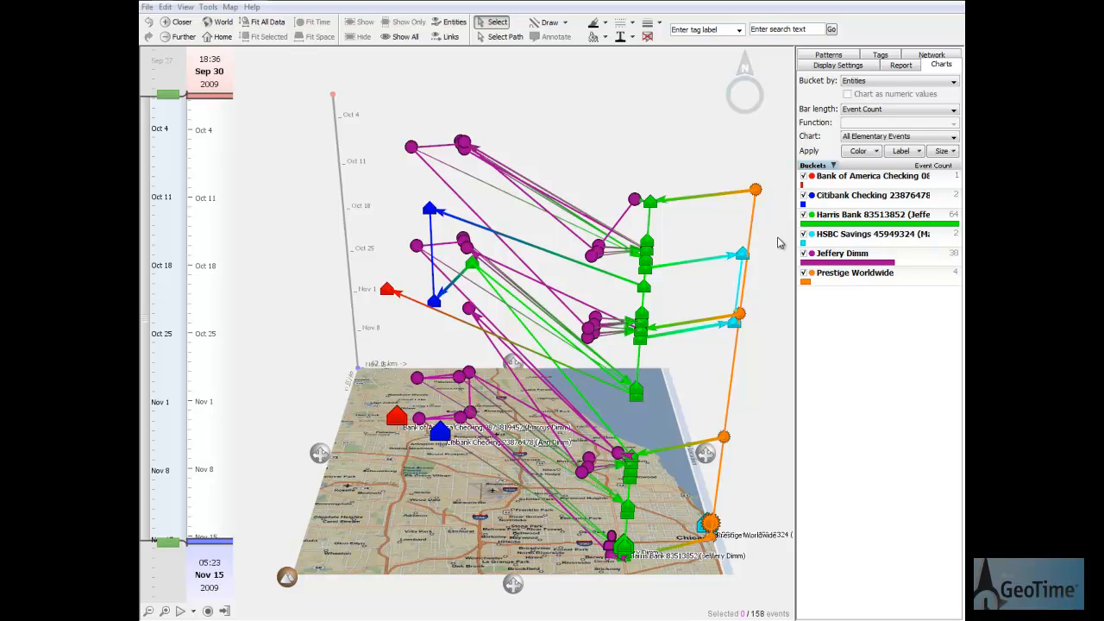
mouse_move(440, 179)
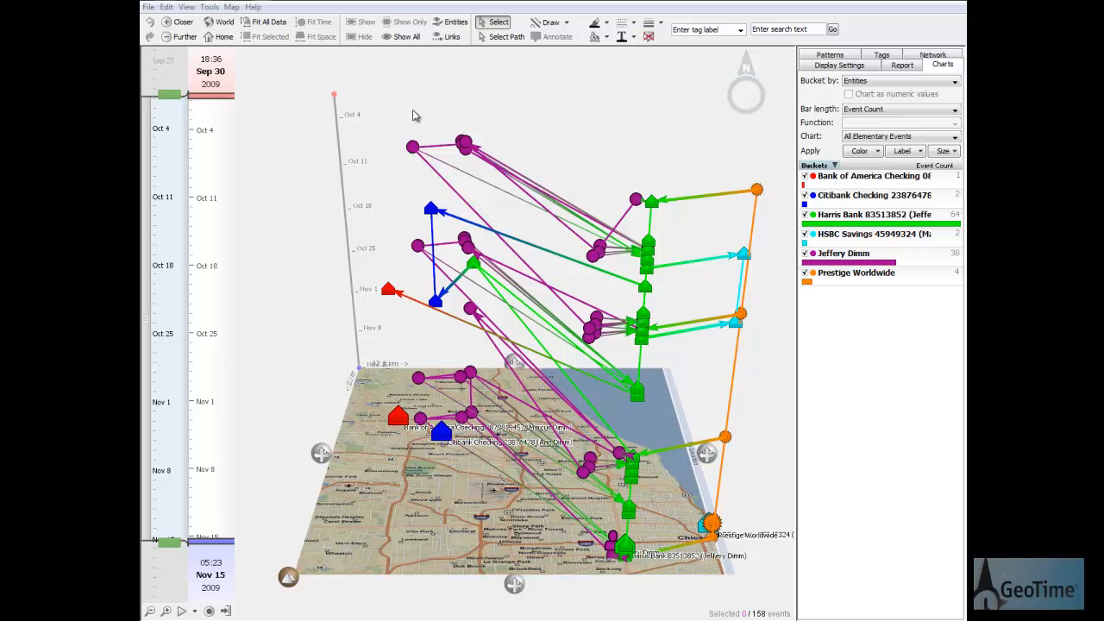
mouse_move(446, 116)
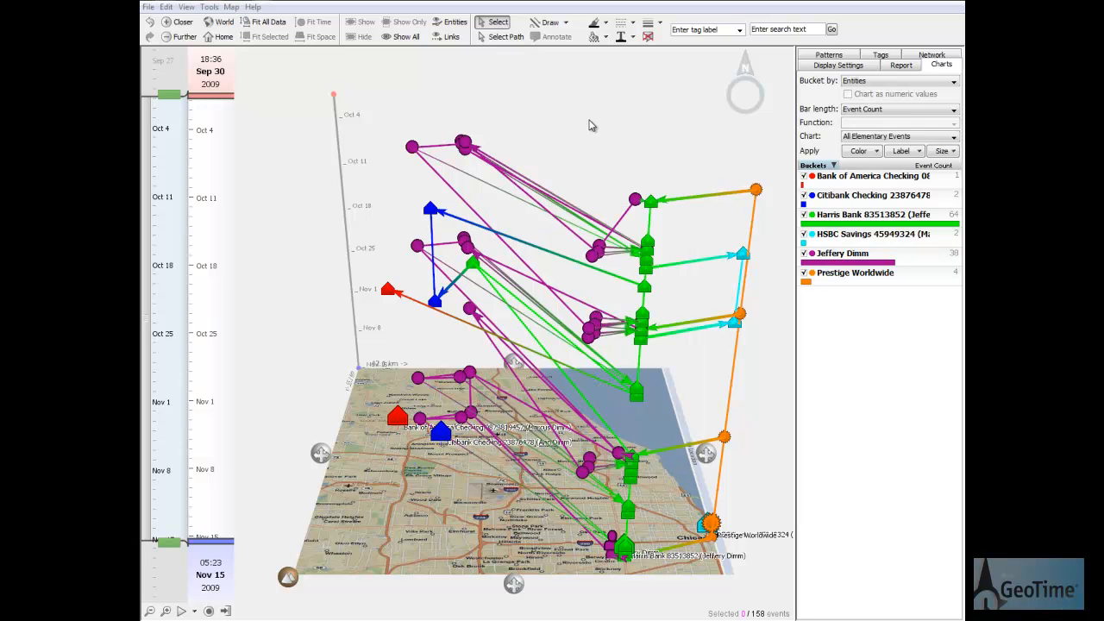
mouse_move(403, 350)
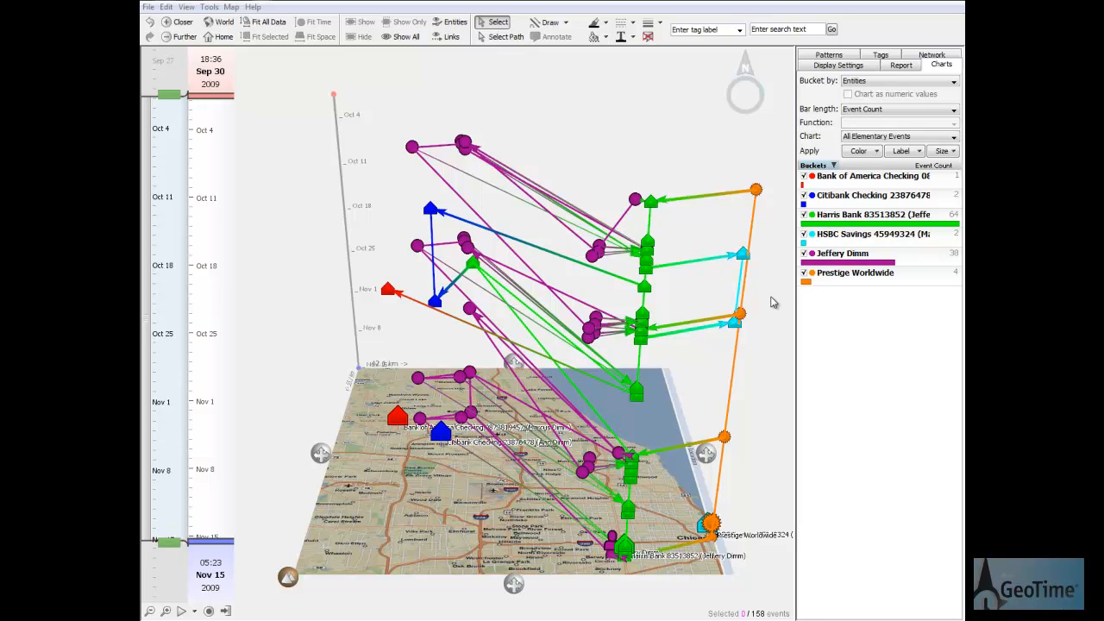
click(841, 253)
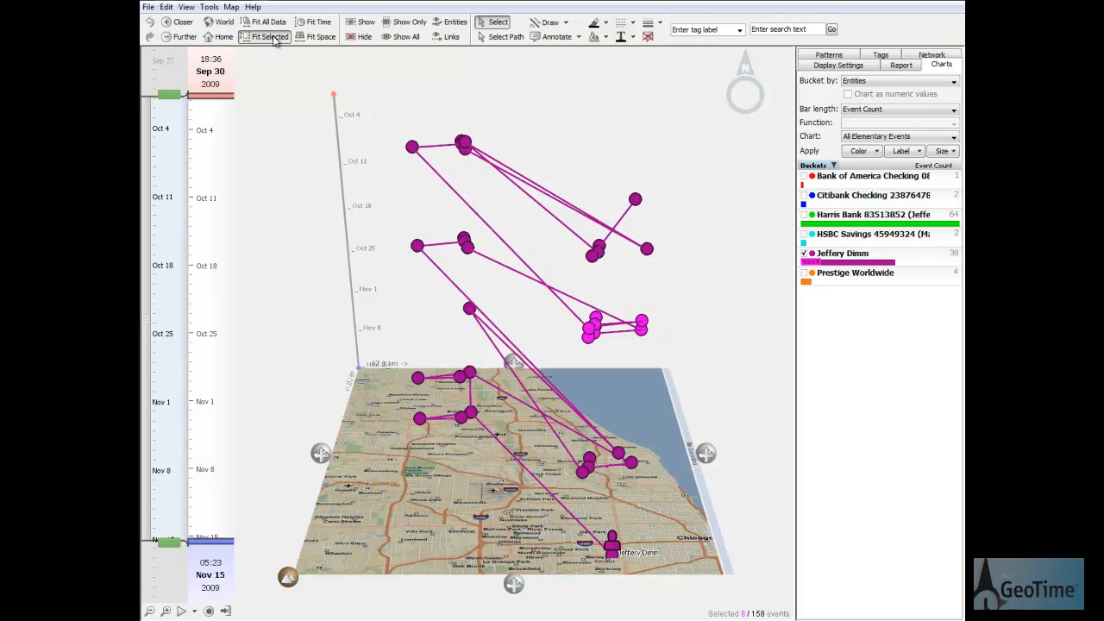
click(269, 36)
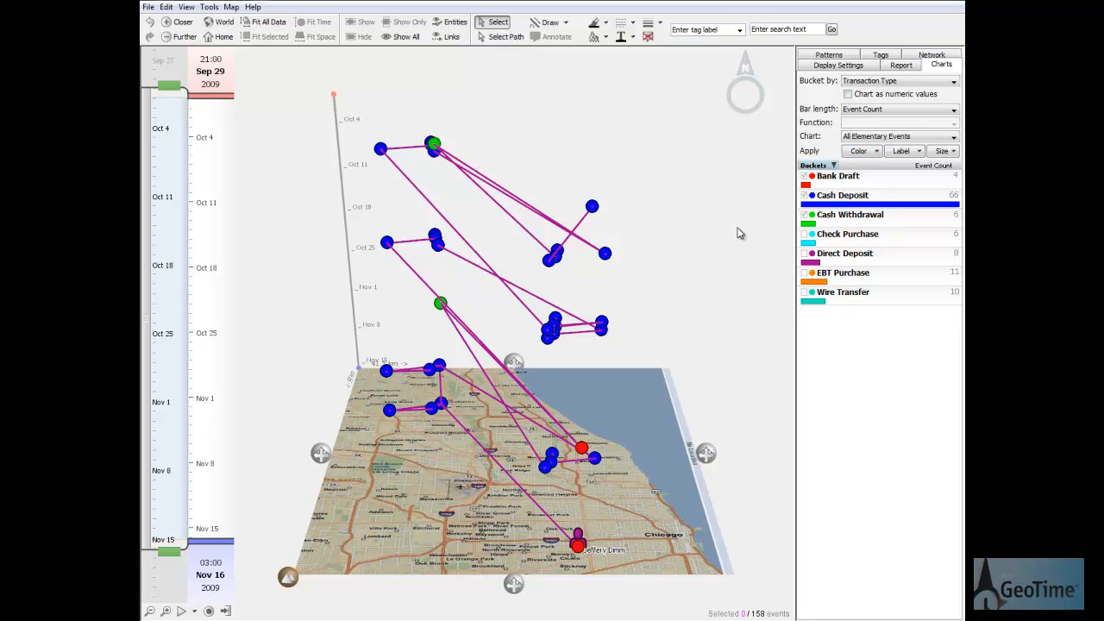
mouse_move(490, 560)
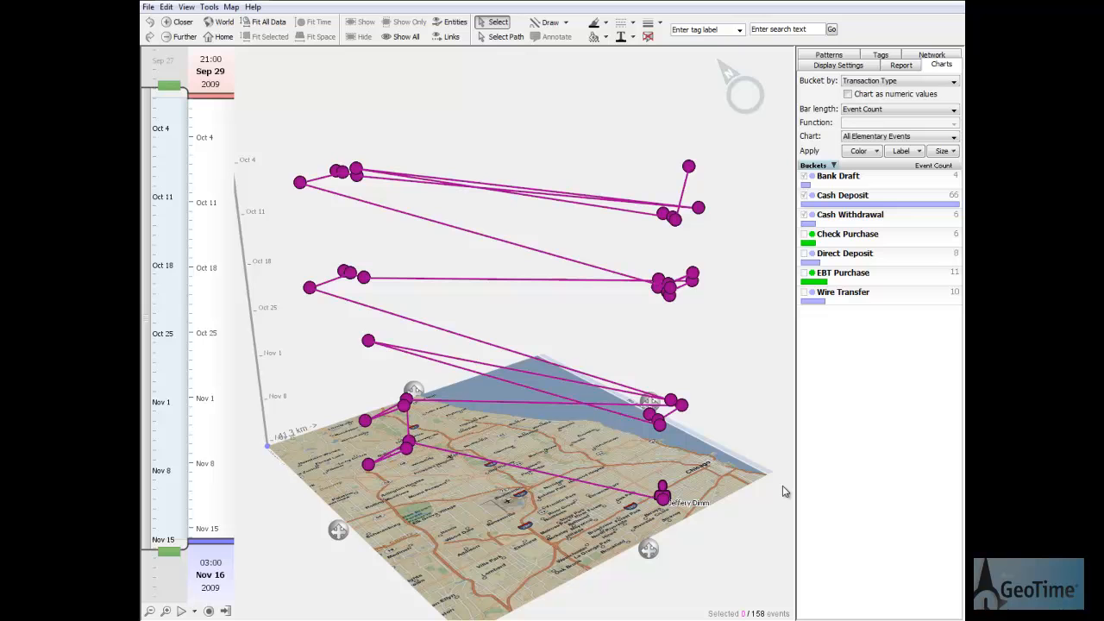
mouse_move(756, 393)
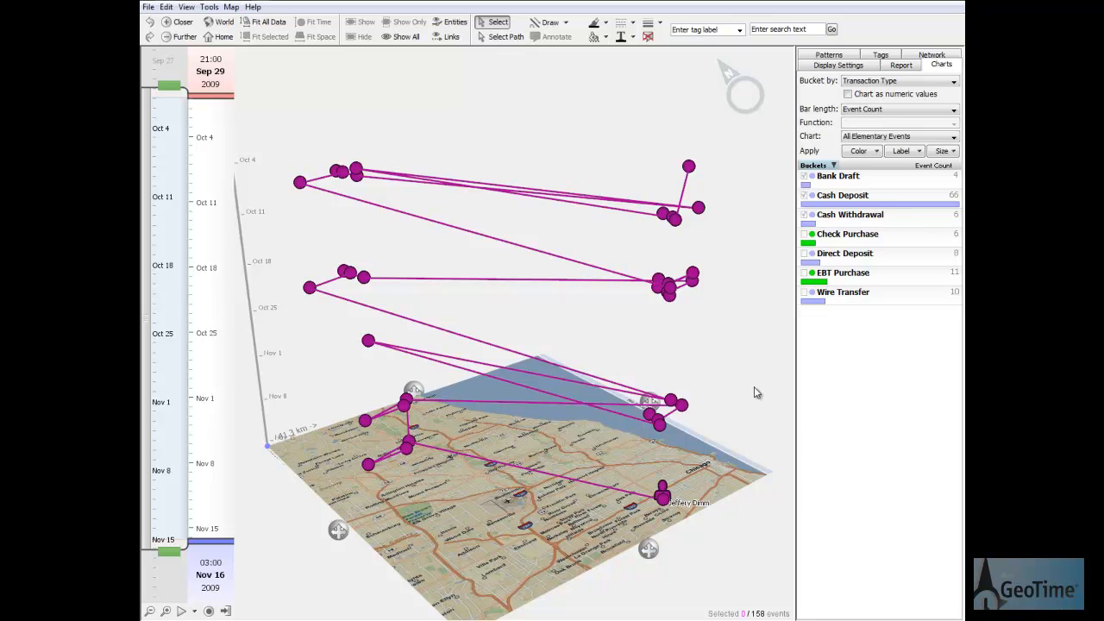
Bring up the Patterns tools to reach the Link Analysis pattern finder
click(828, 54)
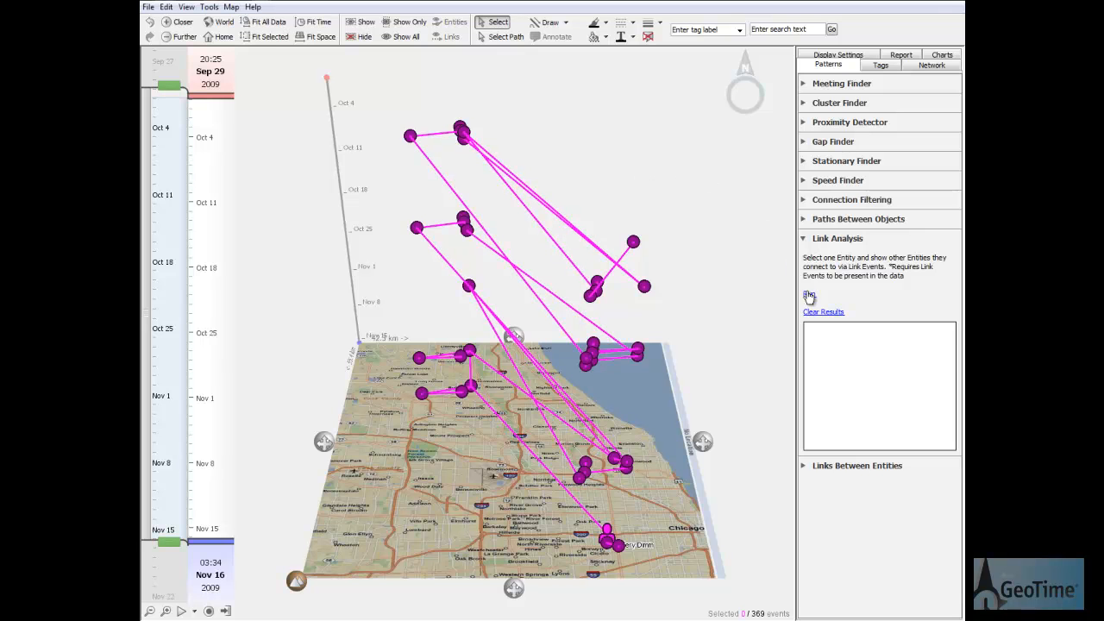
click(808, 295)
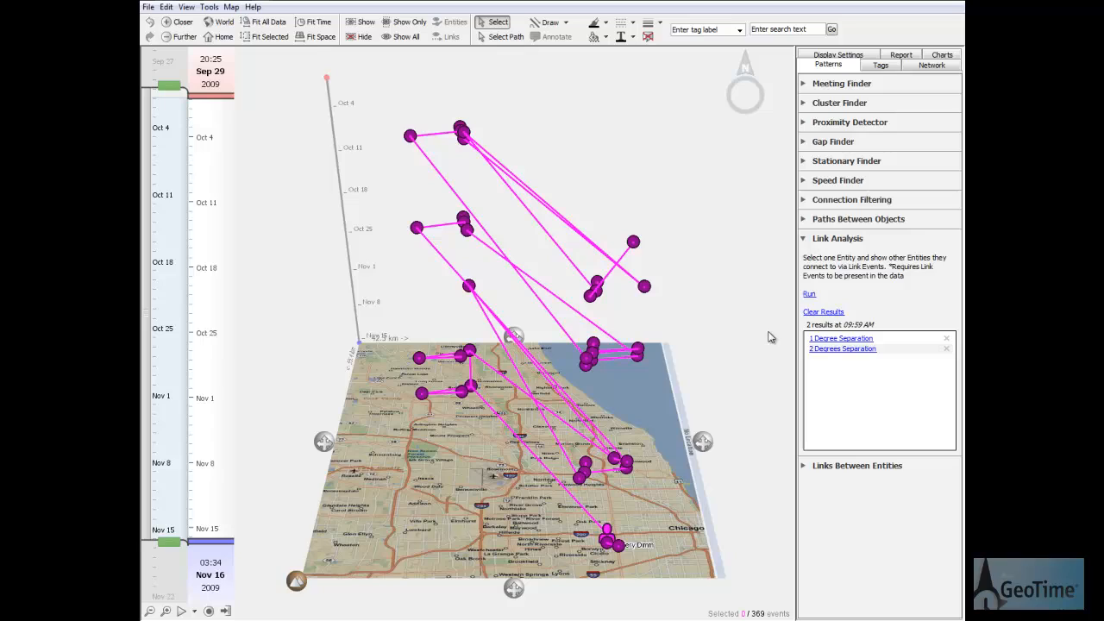
click(839, 337)
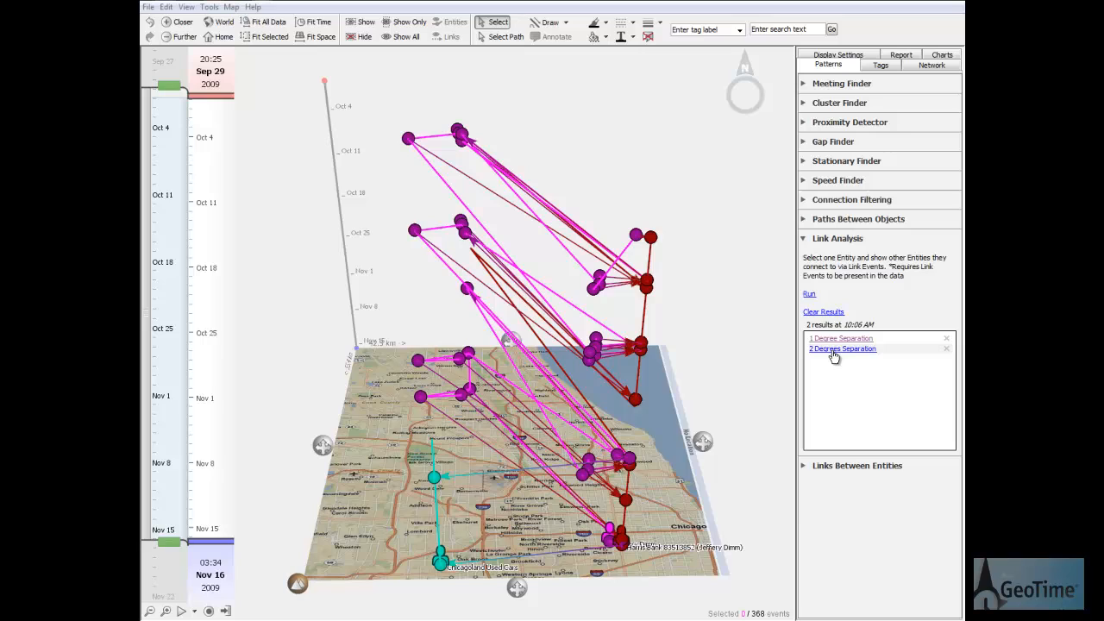
click(842, 348)
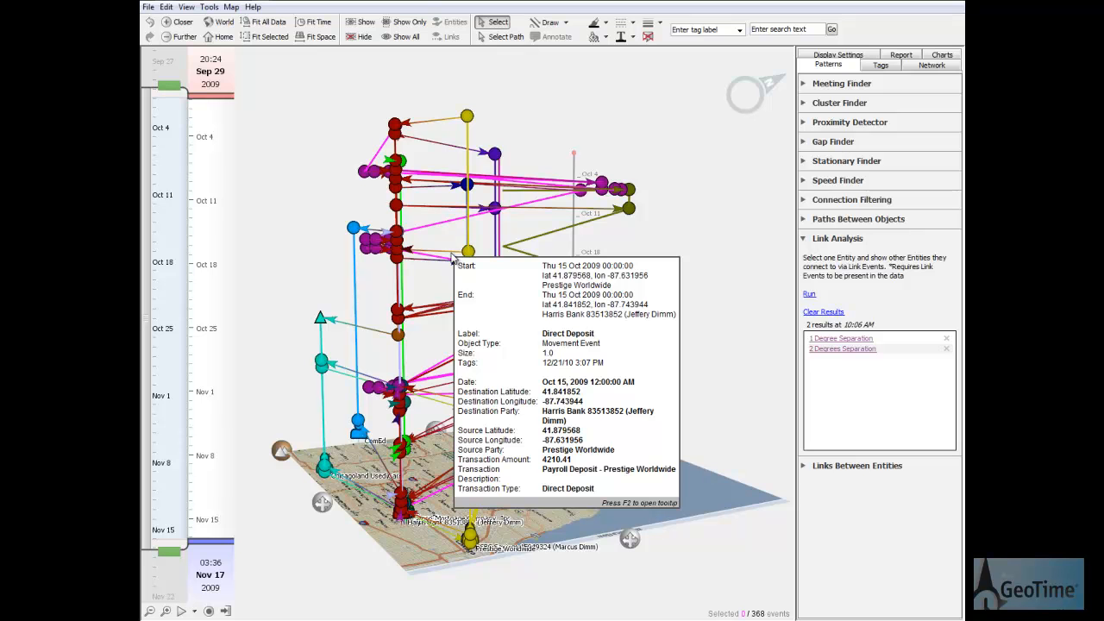
click(941, 54)
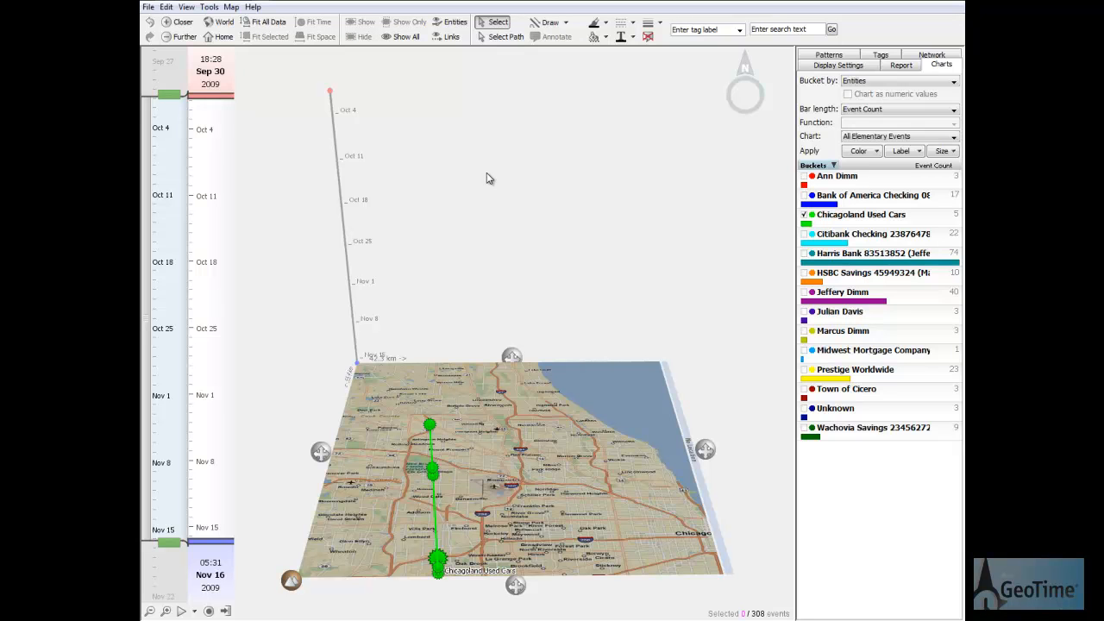
Run link analysis on Chicagoland Used Cars, then restore every entity's transactions in the chart
click(828, 55)
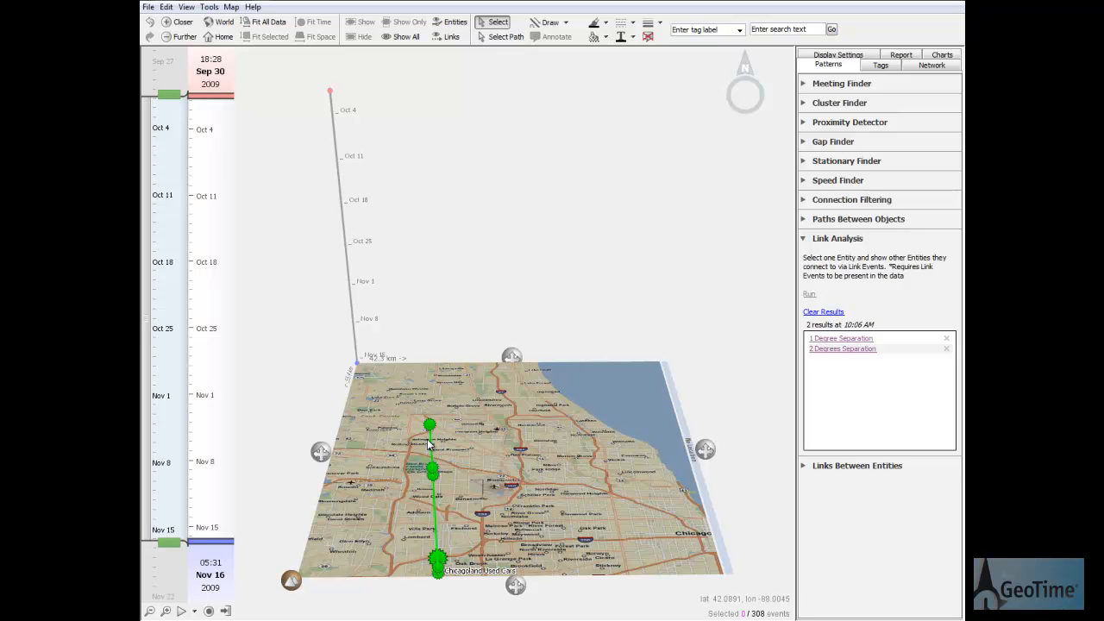
click(808, 294)
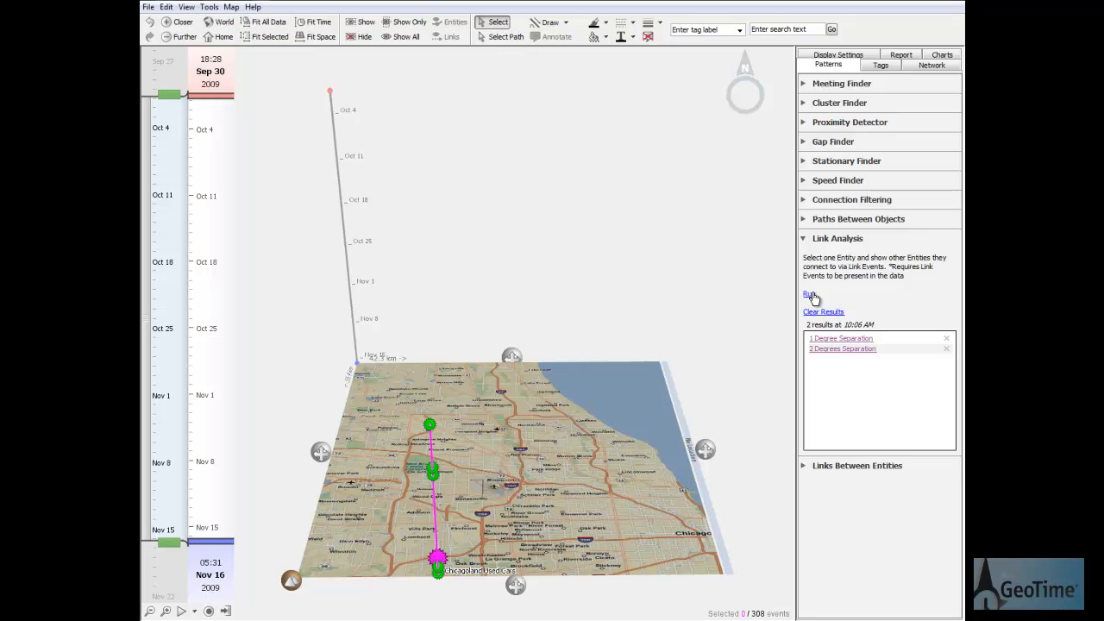
click(809, 293)
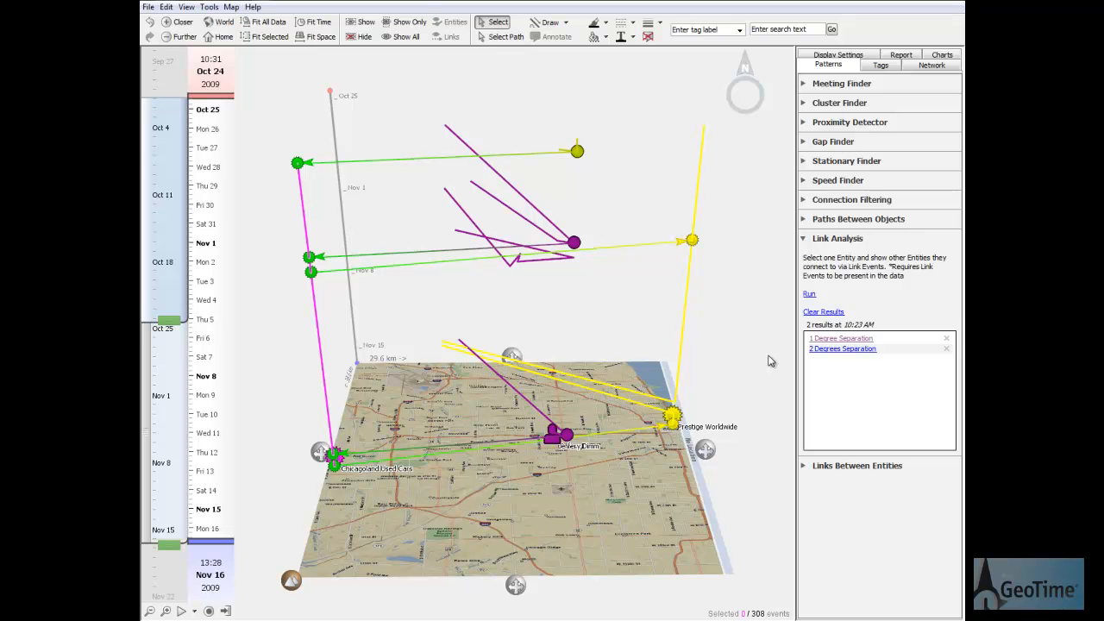
mouse_move(766, 355)
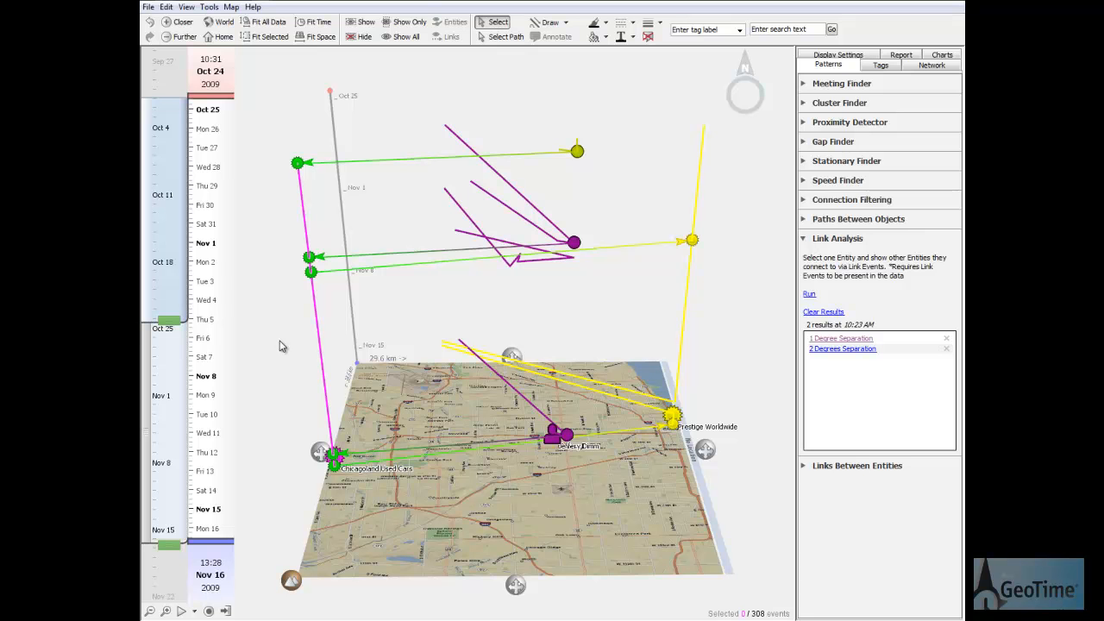
click(941, 54)
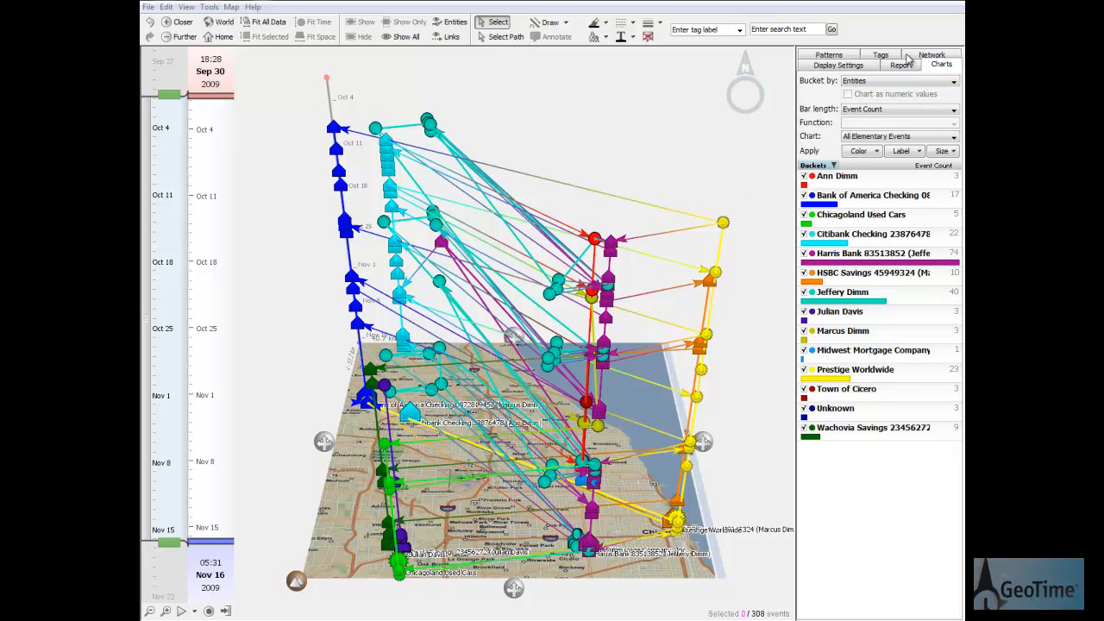
click(931, 55)
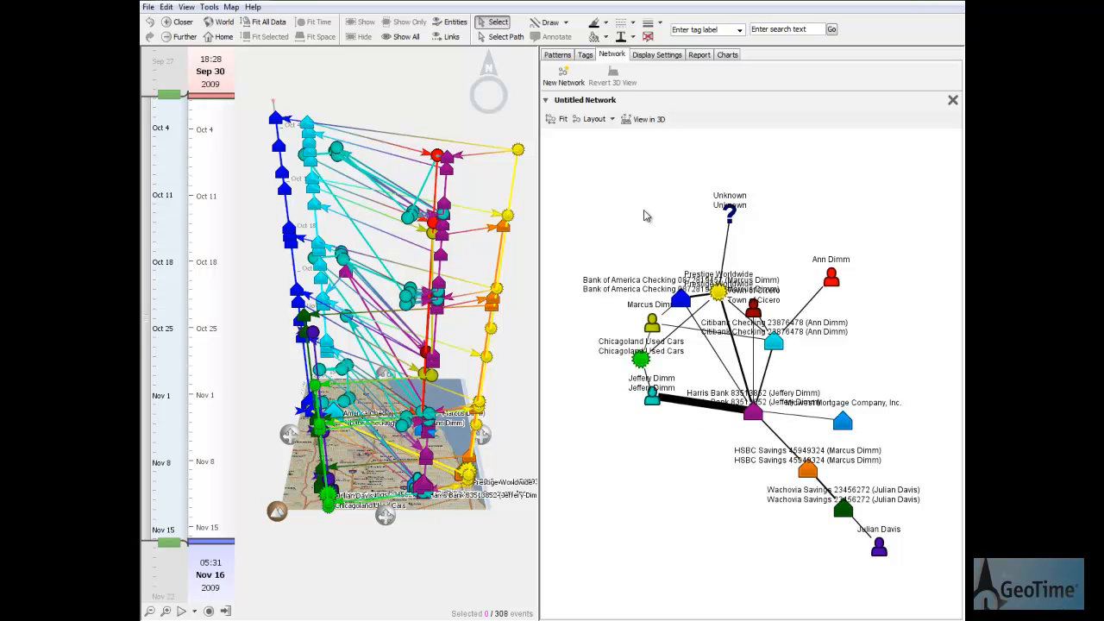
mouse_move(634, 213)
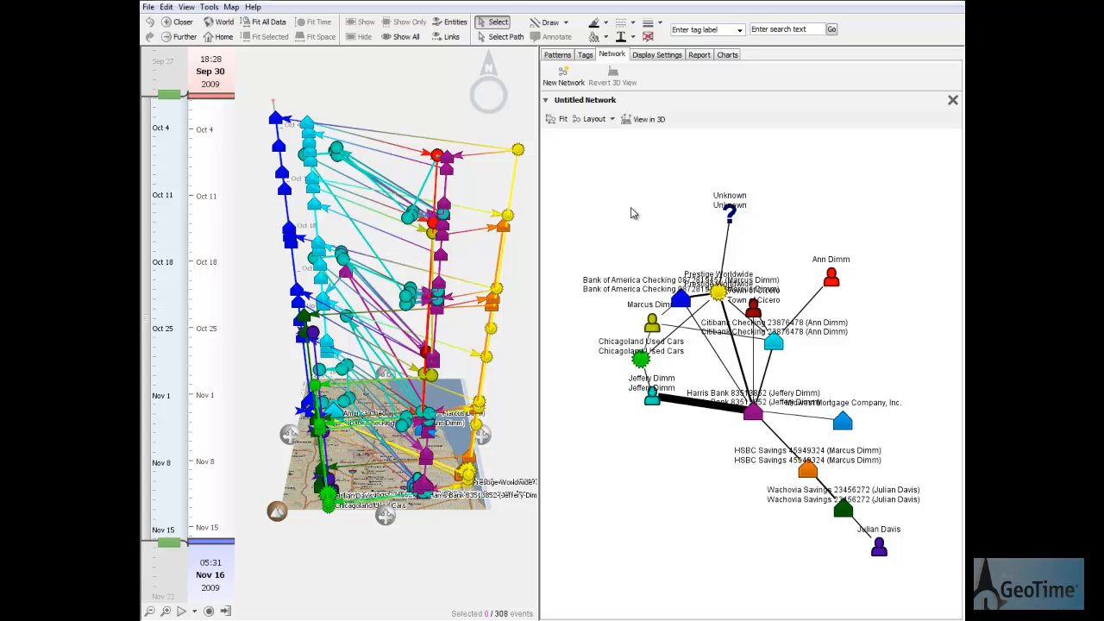
mouse_move(698, 407)
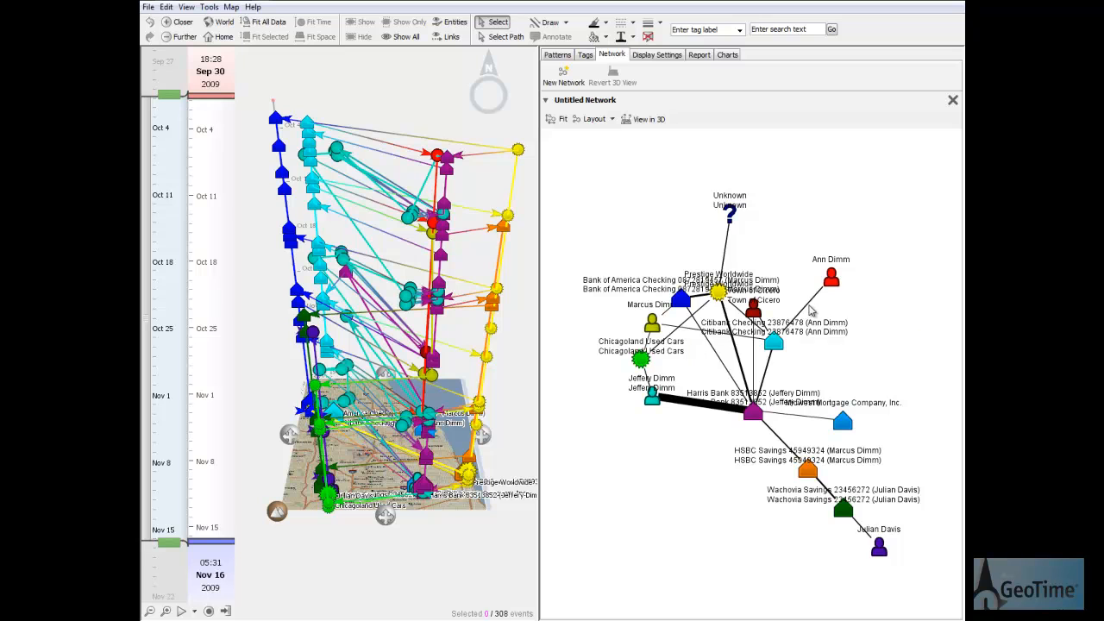
mouse_move(804, 287)
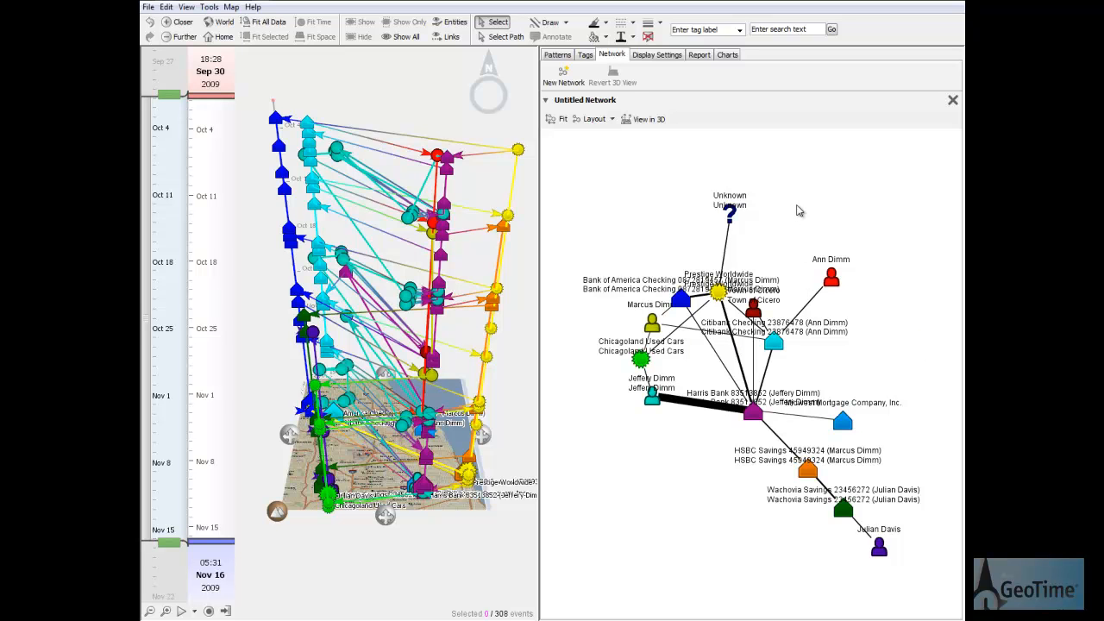
mouse_move(674, 110)
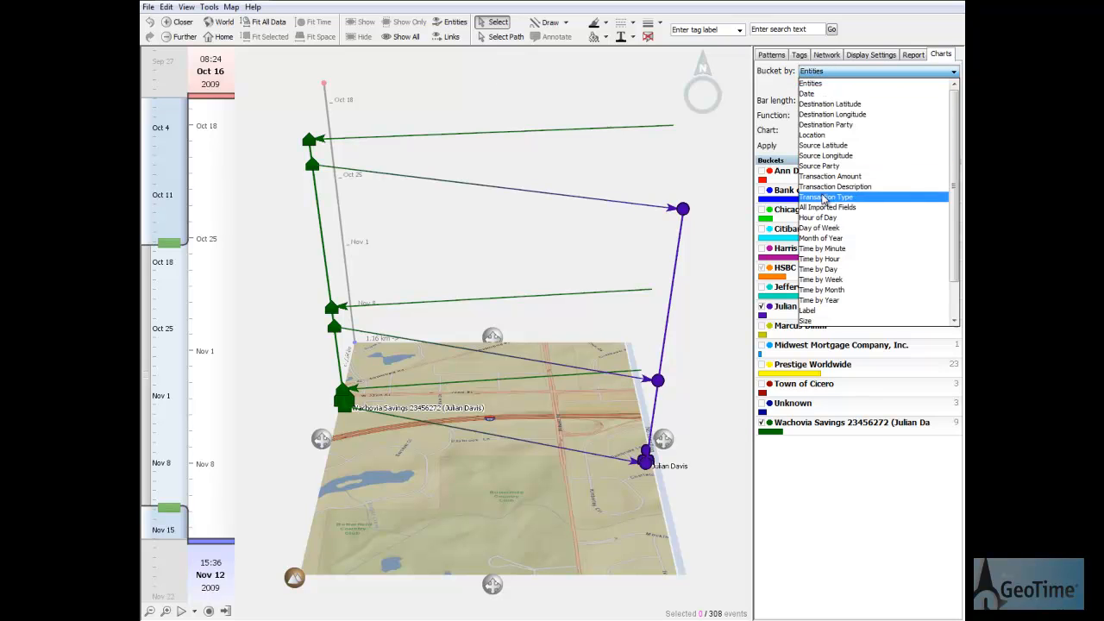
click(825, 197)
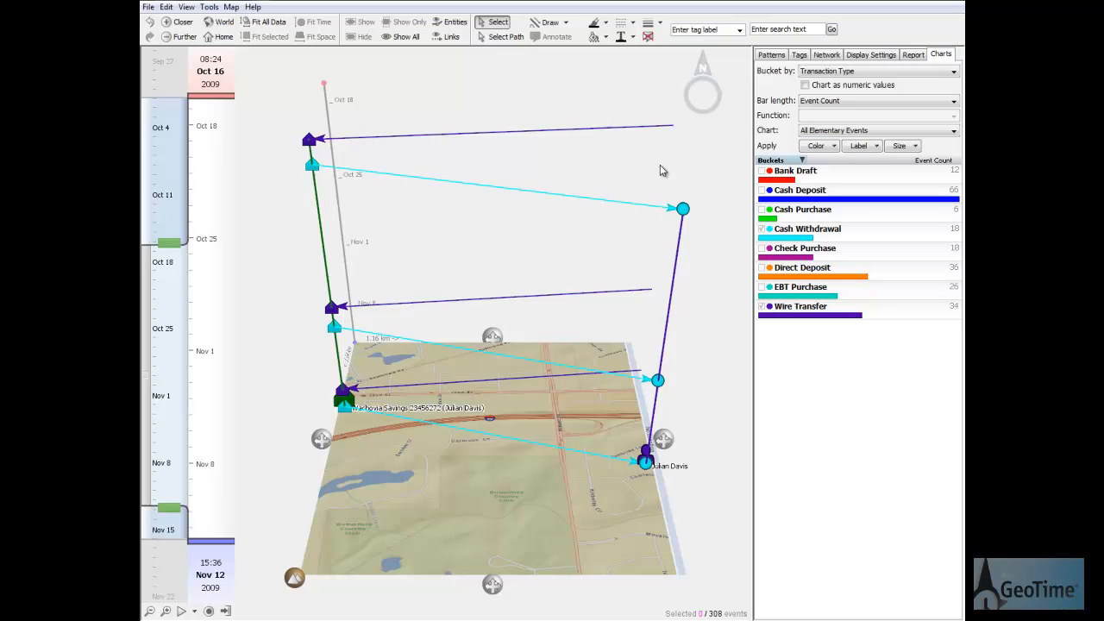
mouse_move(623, 134)
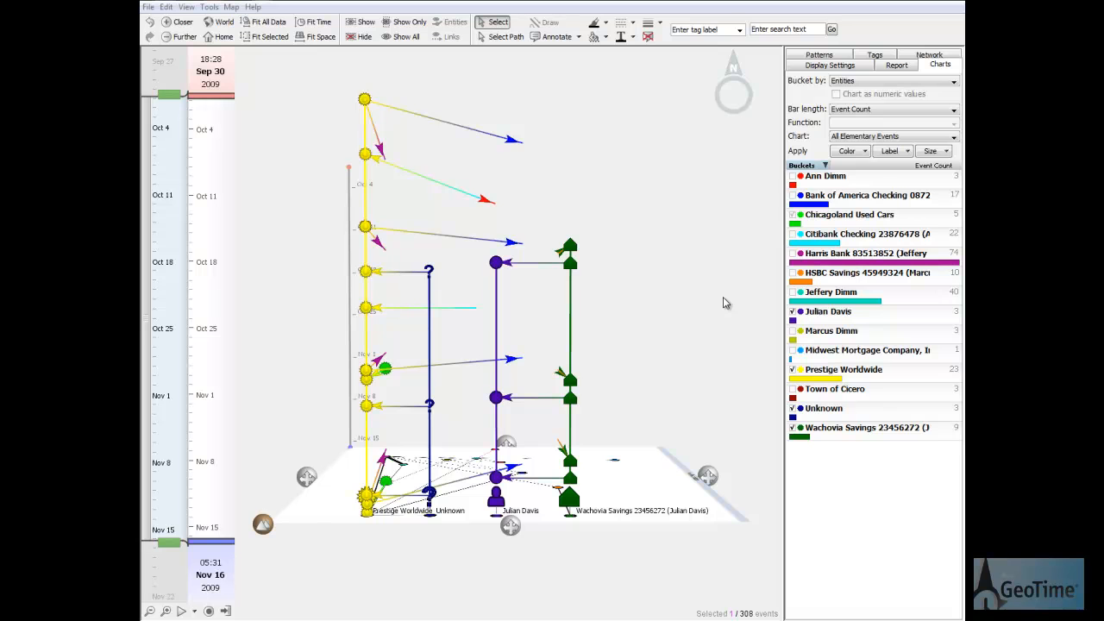
click(892, 80)
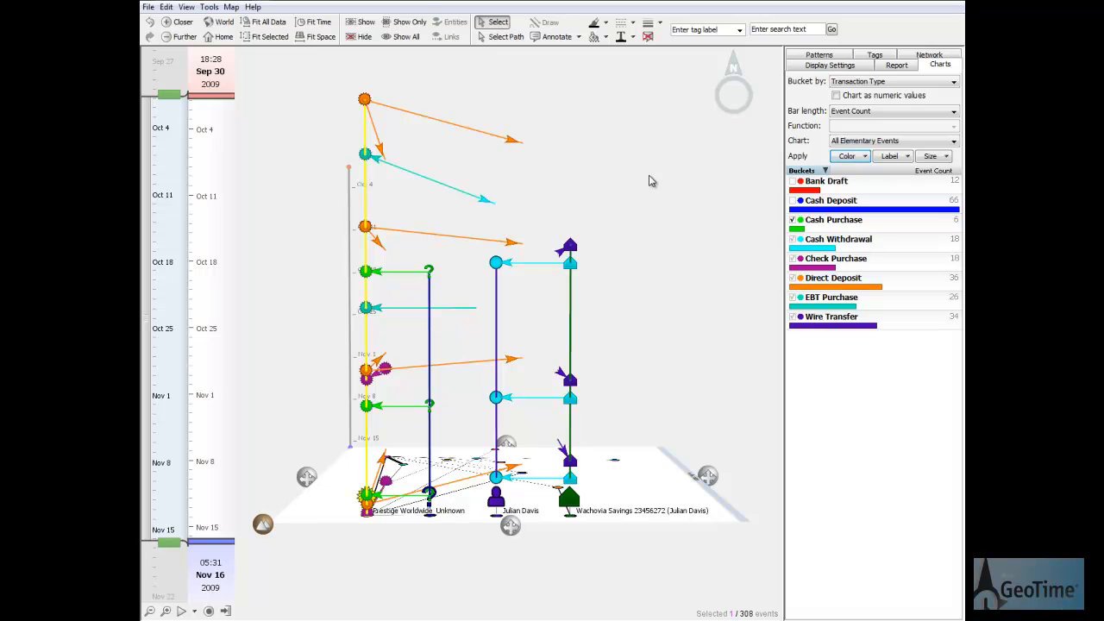
mouse_move(561, 169)
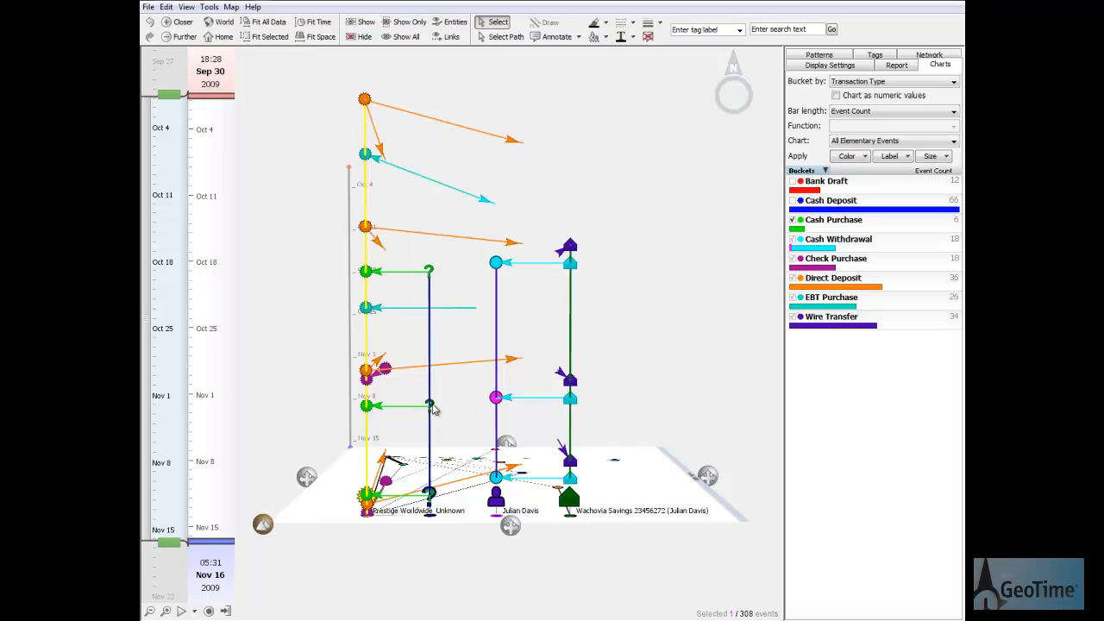
click(430, 405)
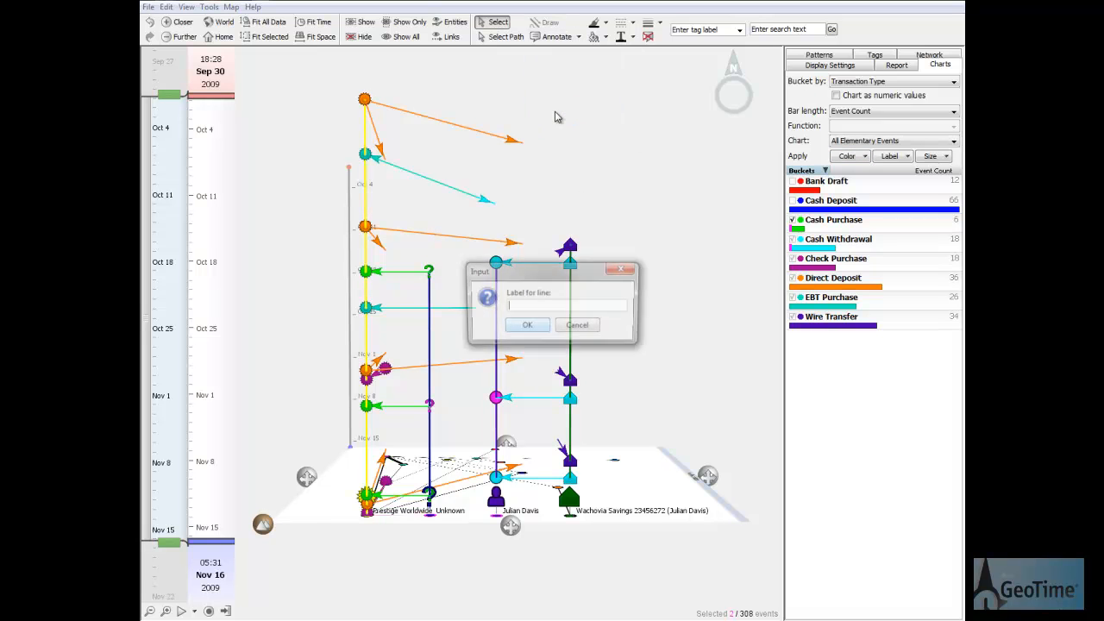
text(co)
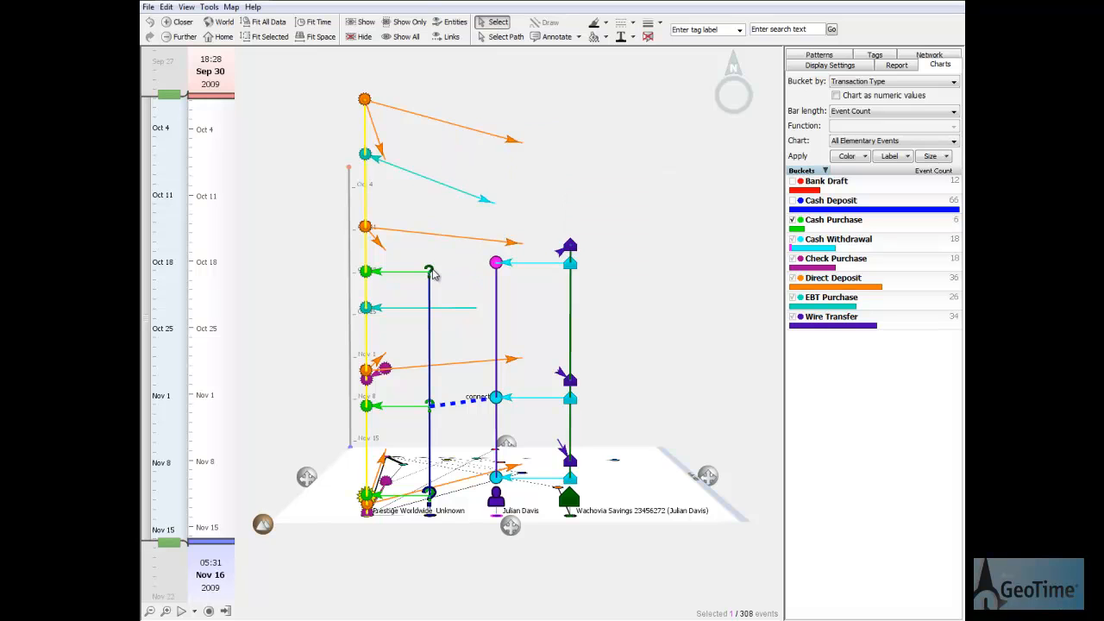
click(557, 36)
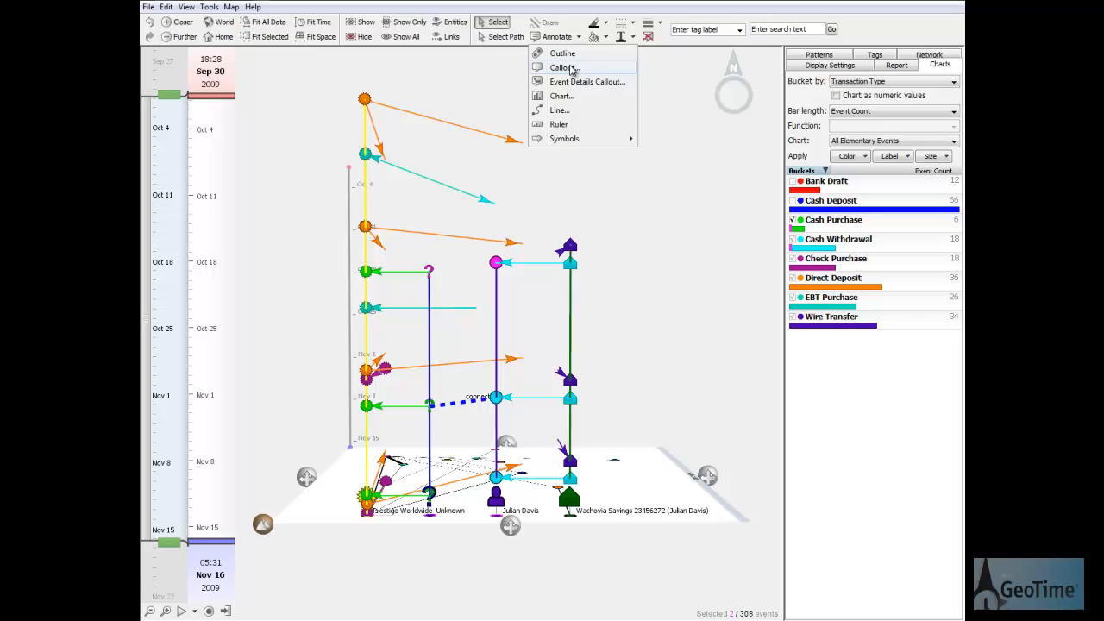
click(558, 109)
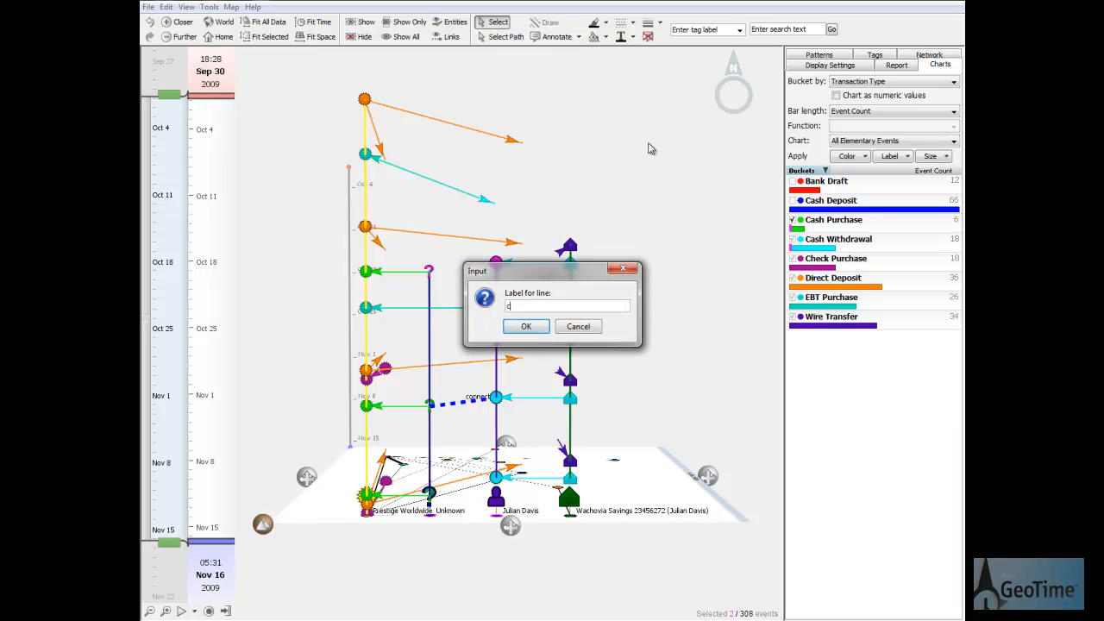
click(525, 326)
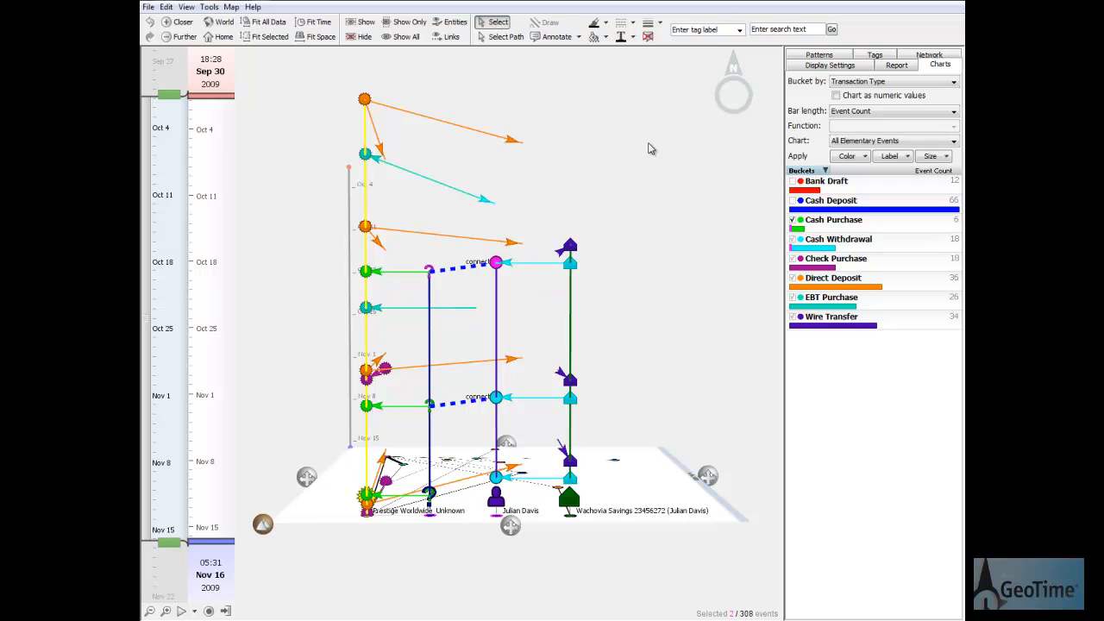
mouse_move(675, 205)
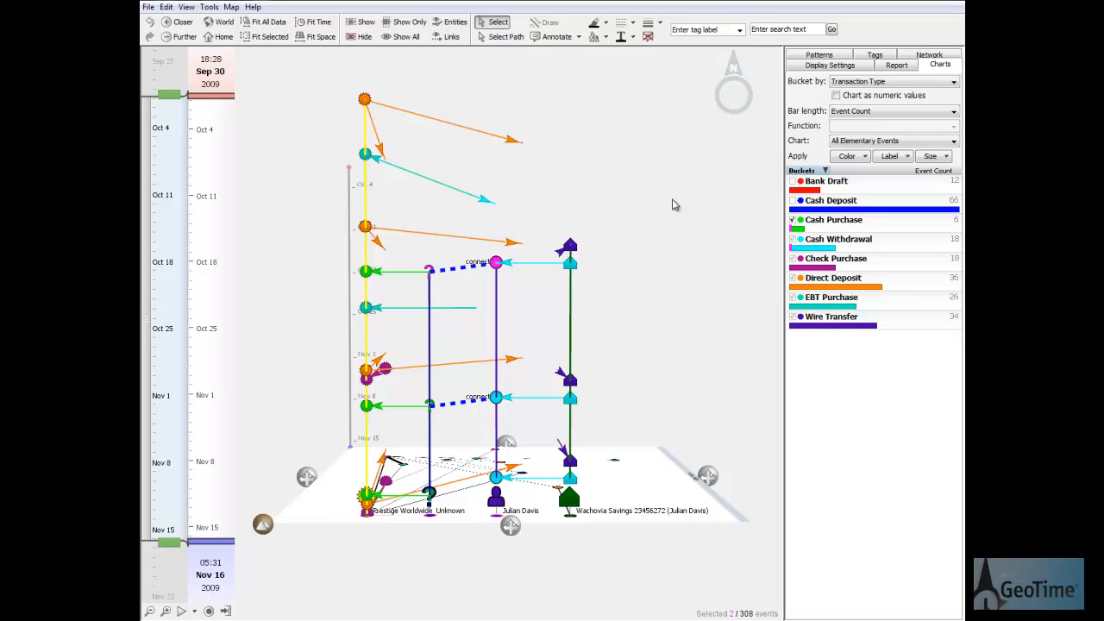
mouse_move(729, 323)
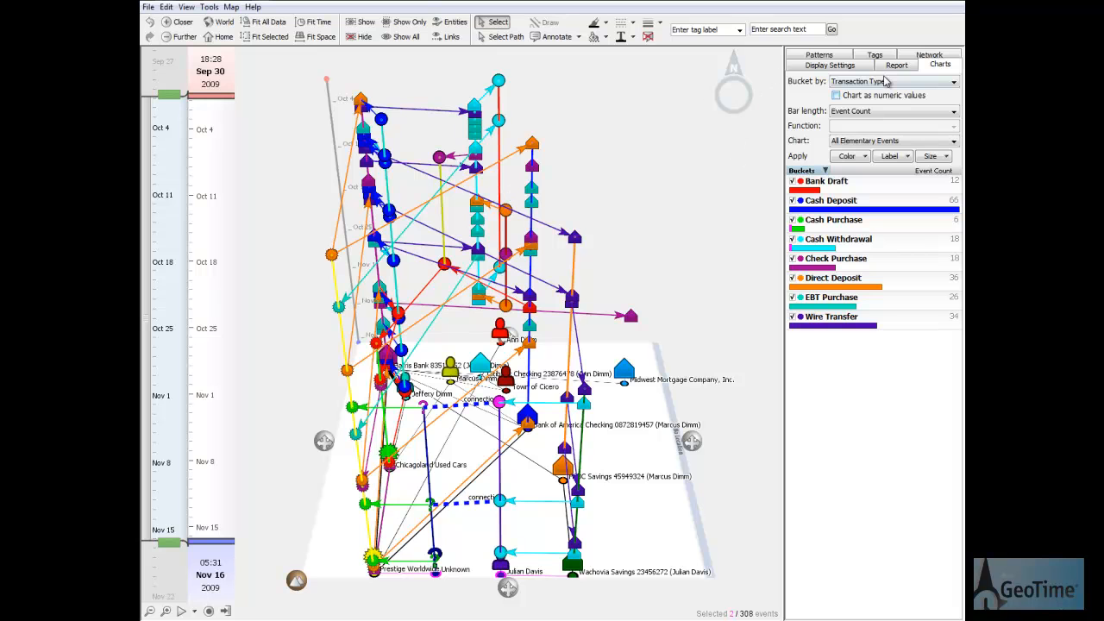
Glance at the Network diagram, then return to the Charts view of all entities
click(928, 64)
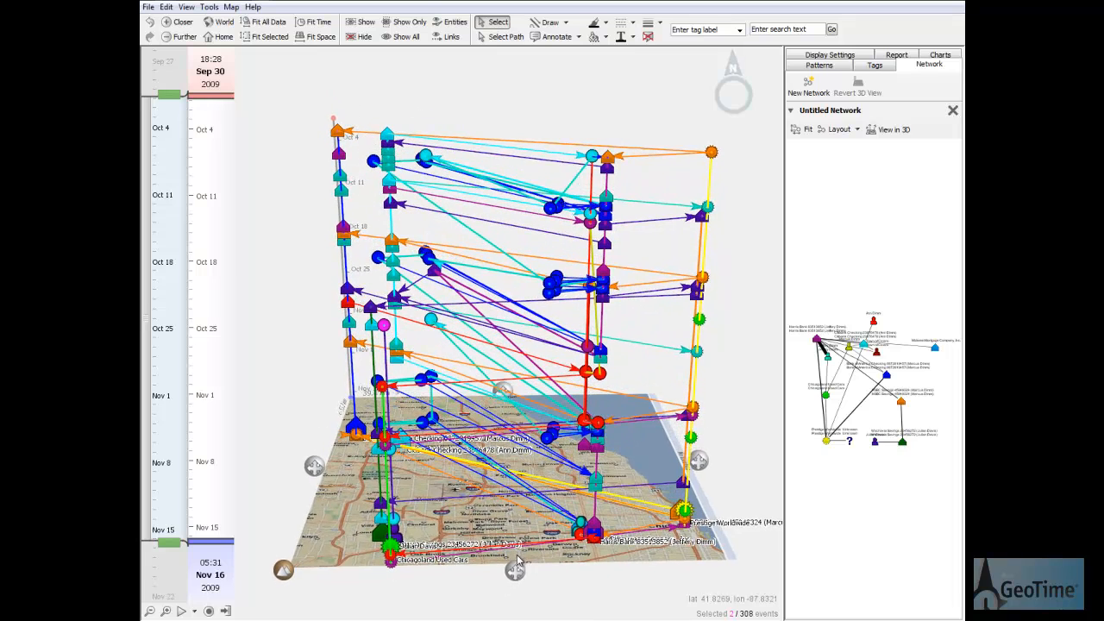
click(939, 55)
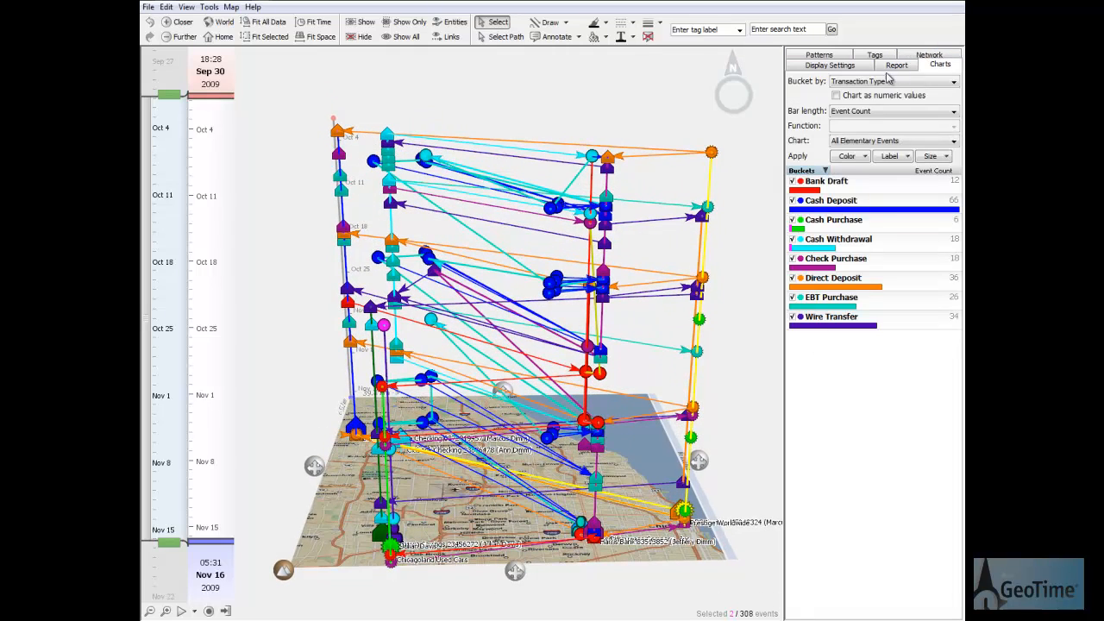